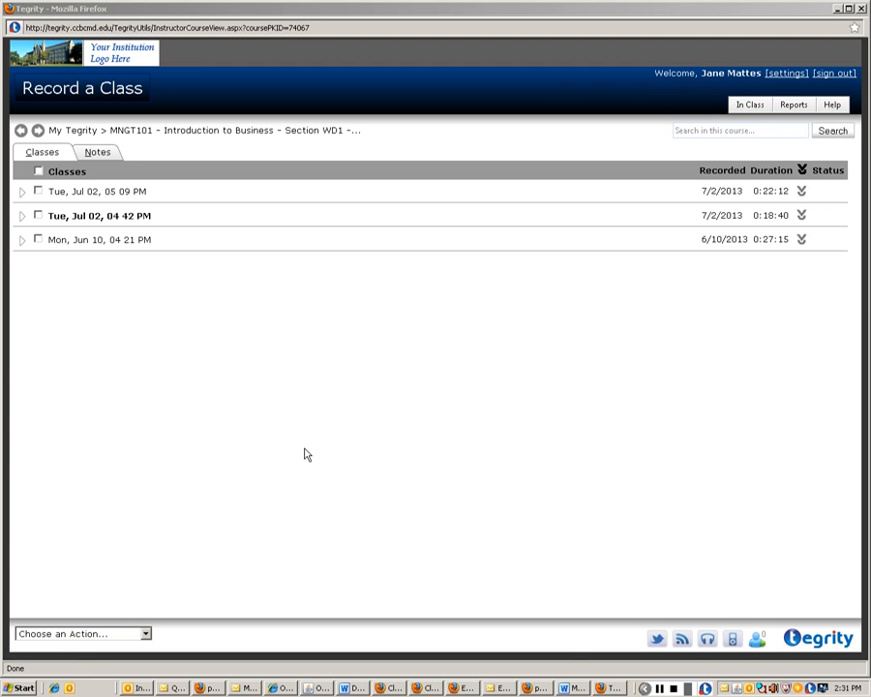
pyautogui.moveTo(243, 422)
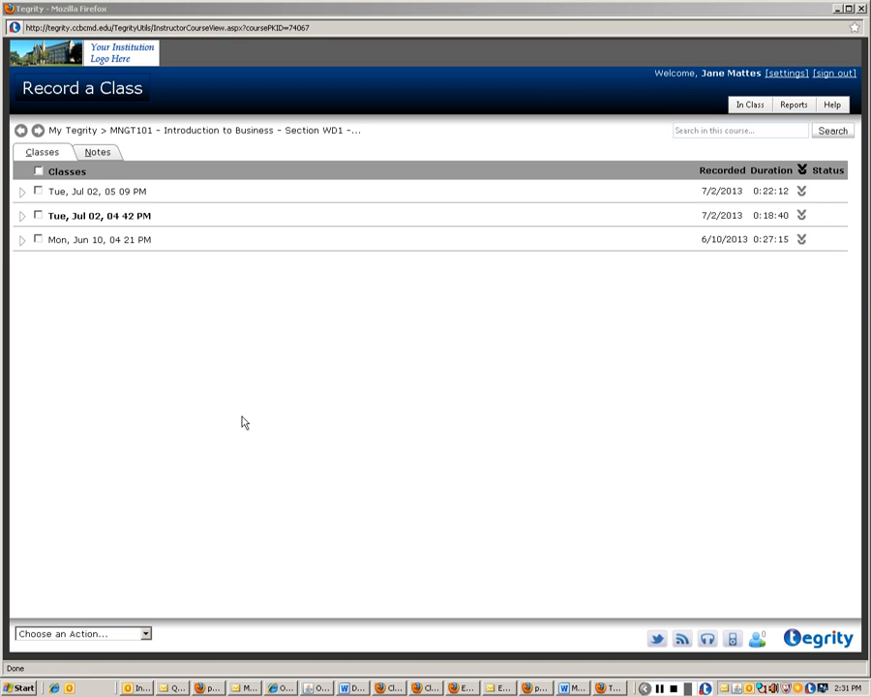